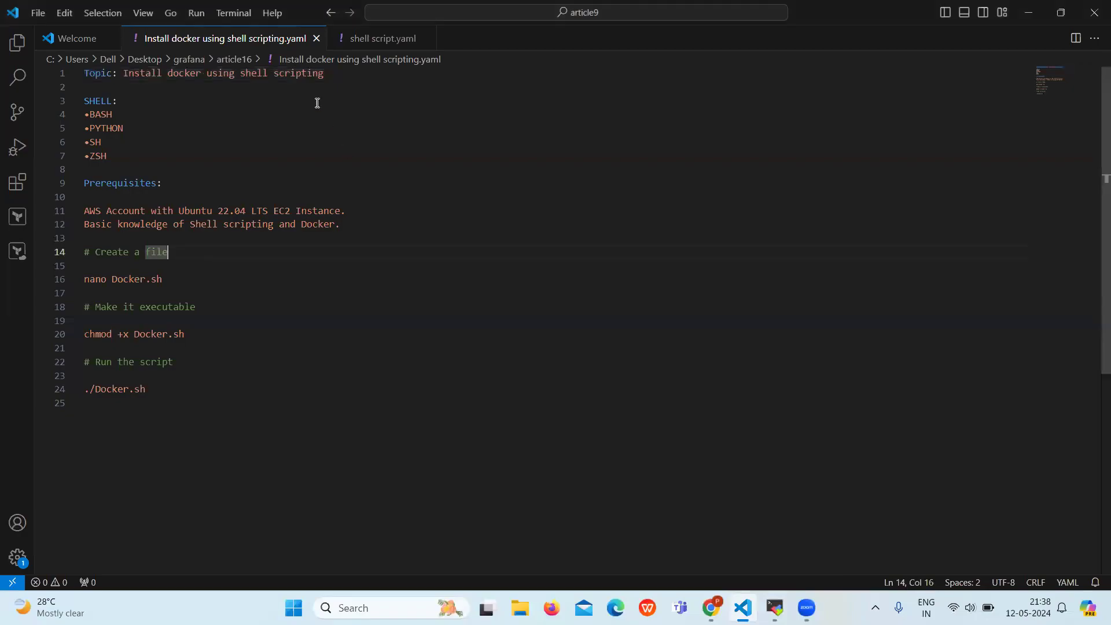
Step: Review the notes: topic line, BASH shell options, prerequisites and the create-file comment
click(101, 403)
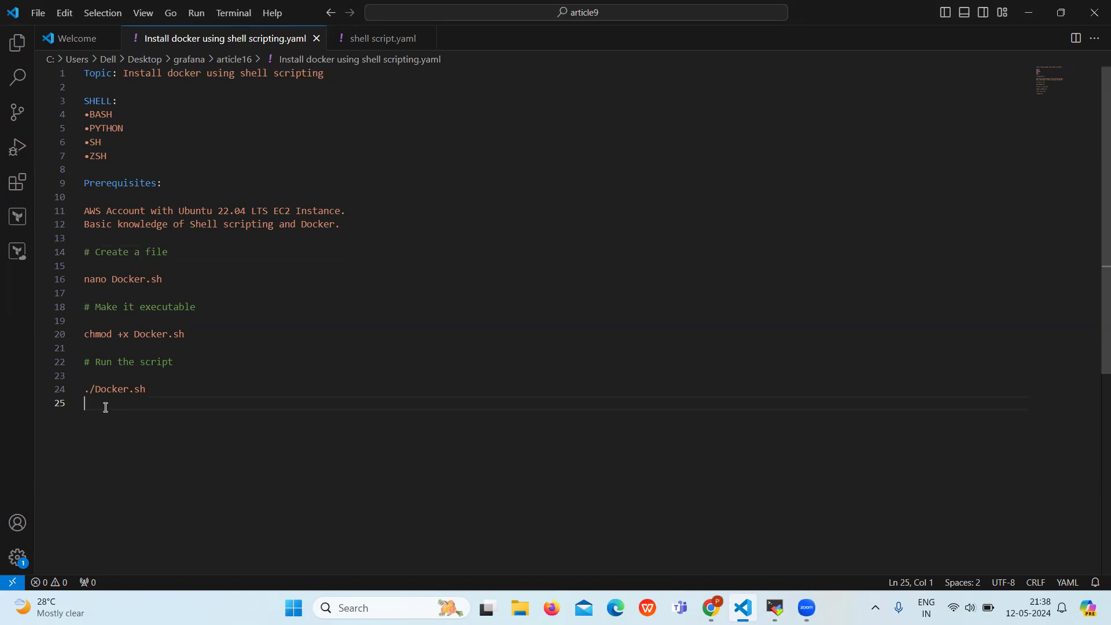
mouse_move(202, 76)
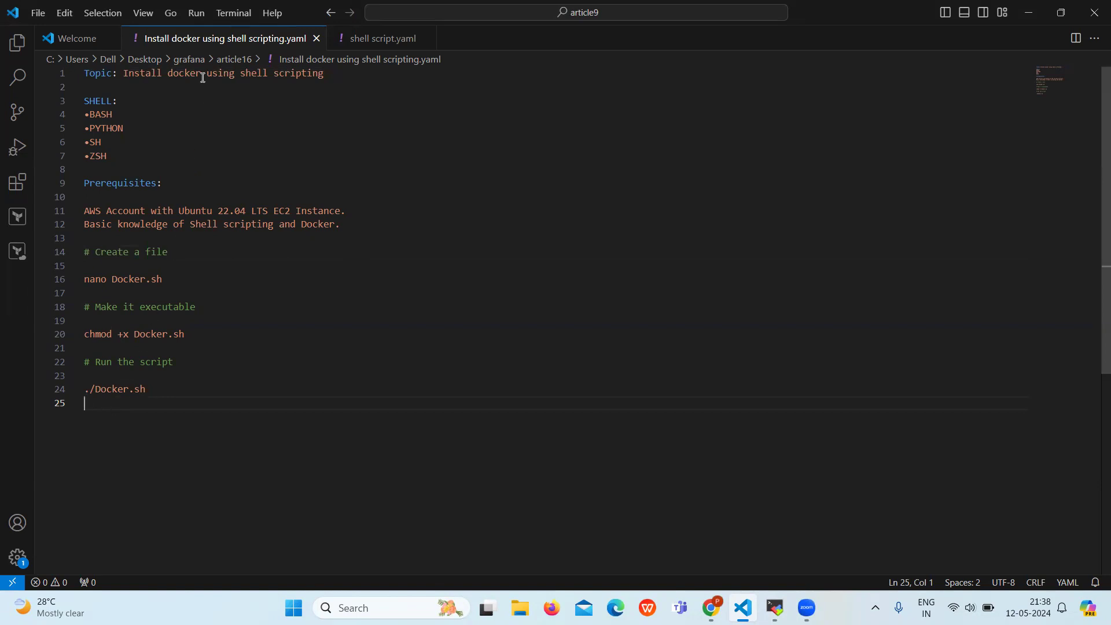
drag(84, 73, 83, 86)
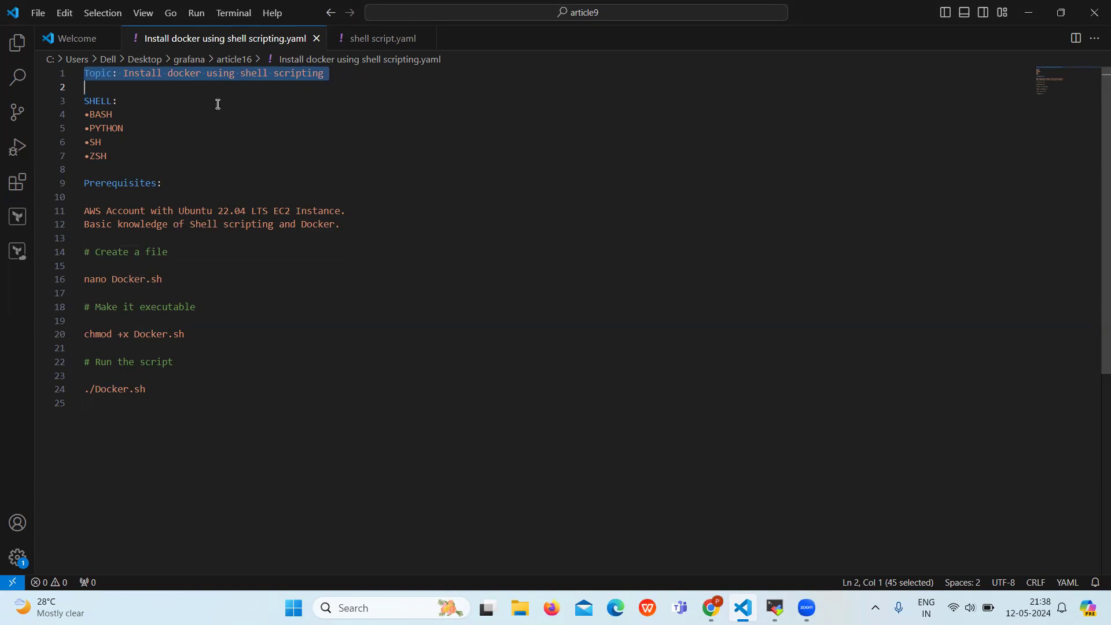
mouse_move(155, 111)
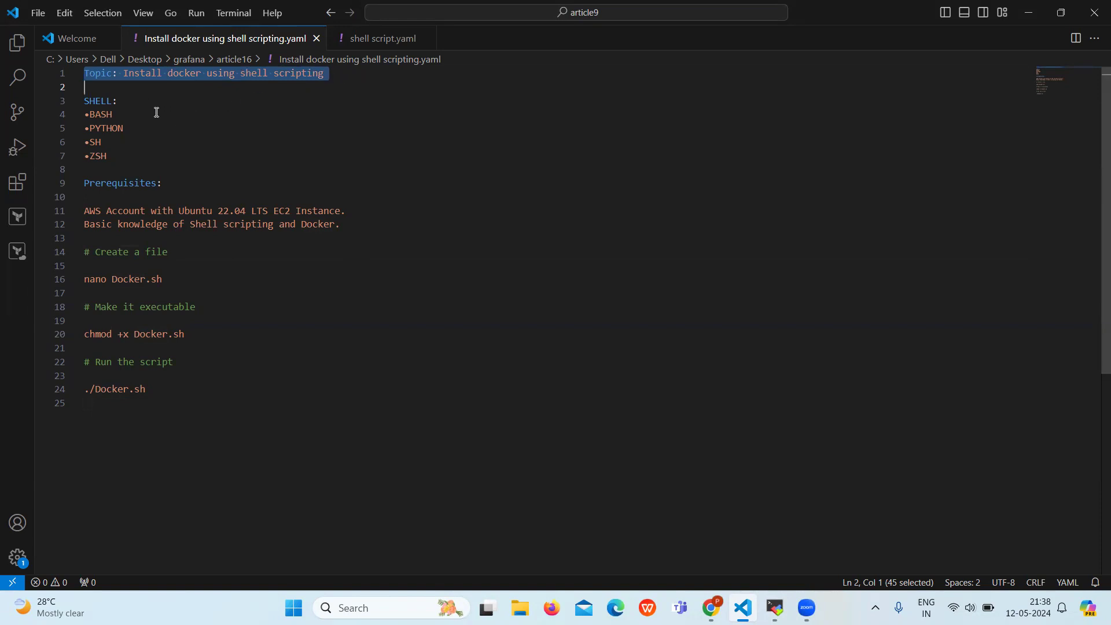
double_click(97, 101)
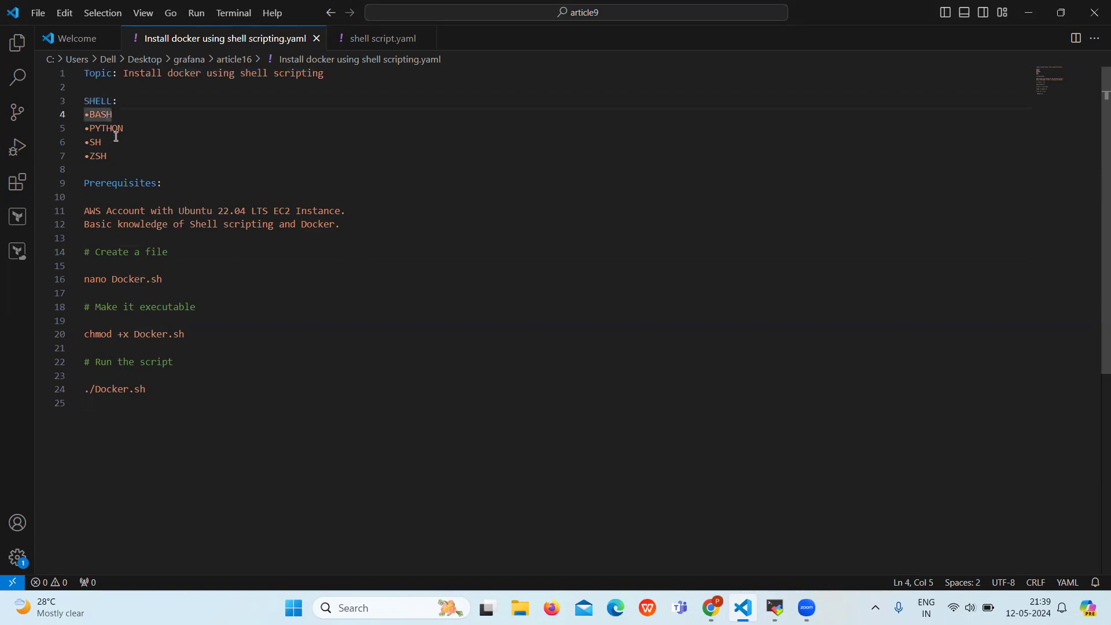
drag(84, 114, 106, 155)
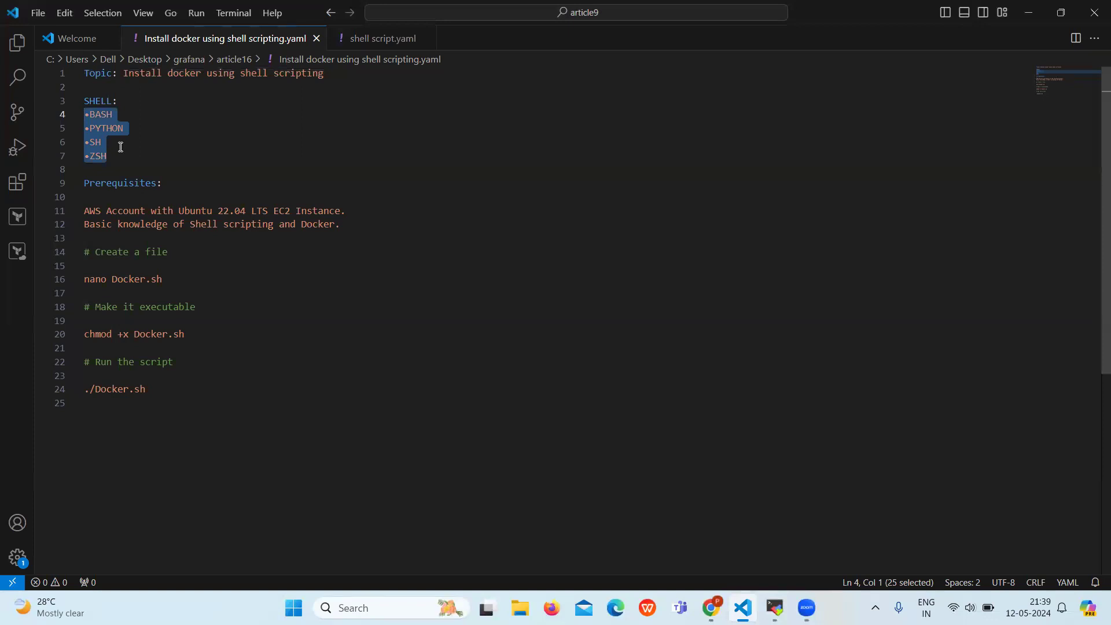
click(113, 114)
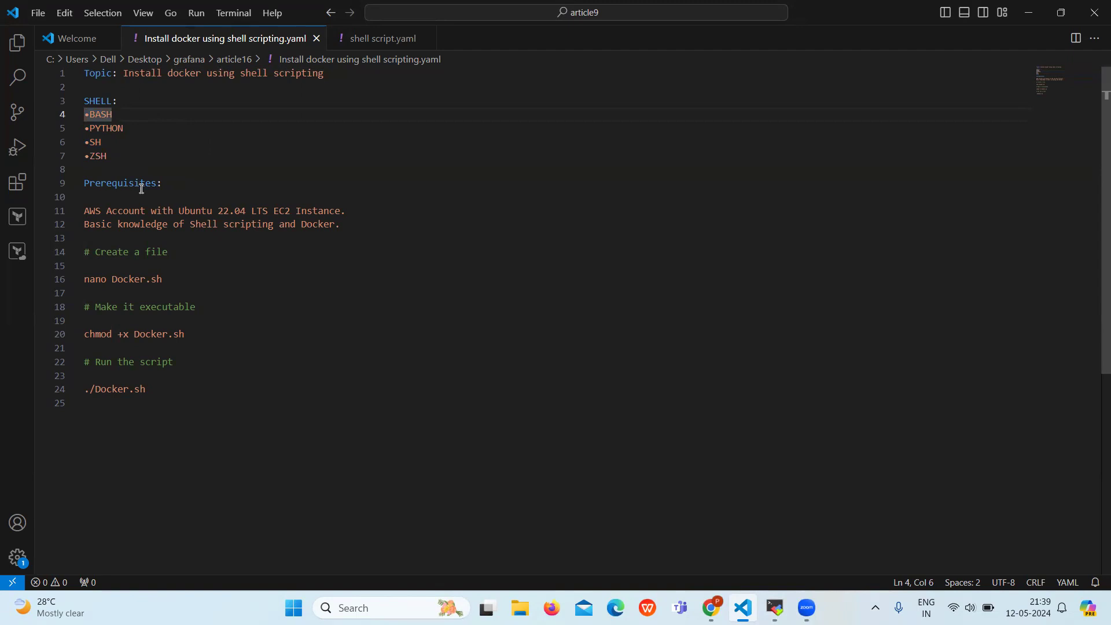
double_click(119, 183)
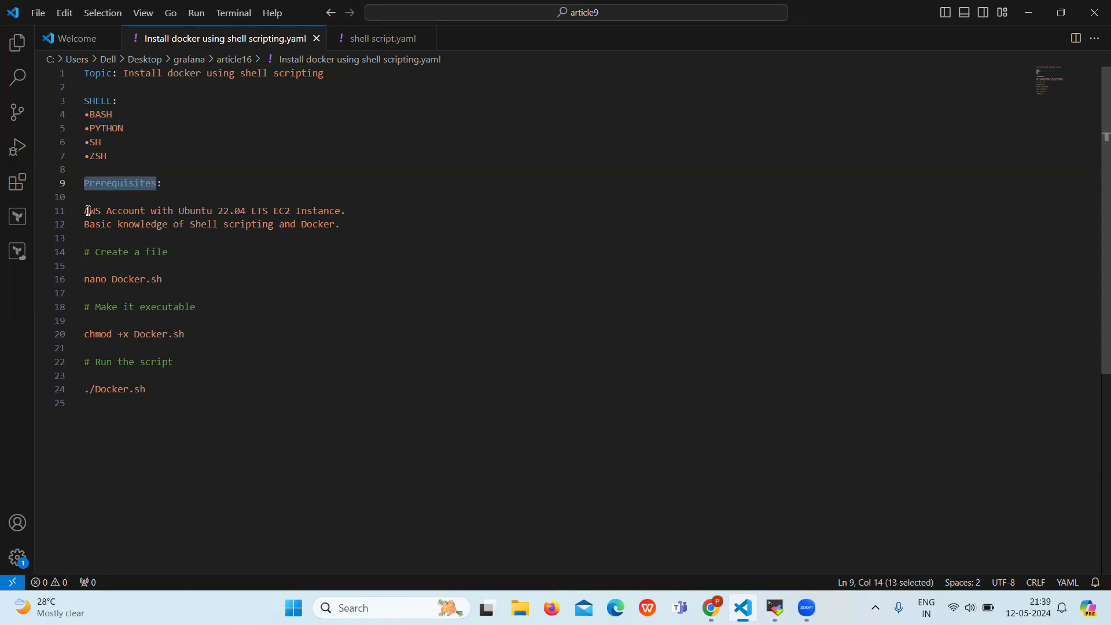
drag(84, 210, 85, 224)
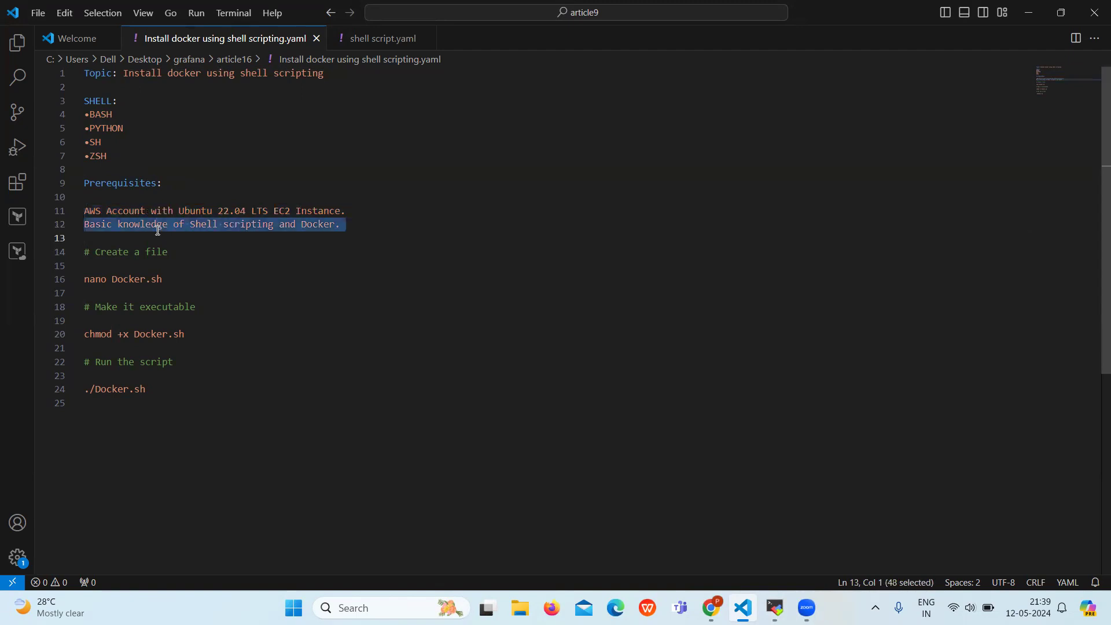
mouse_move(199, 258)
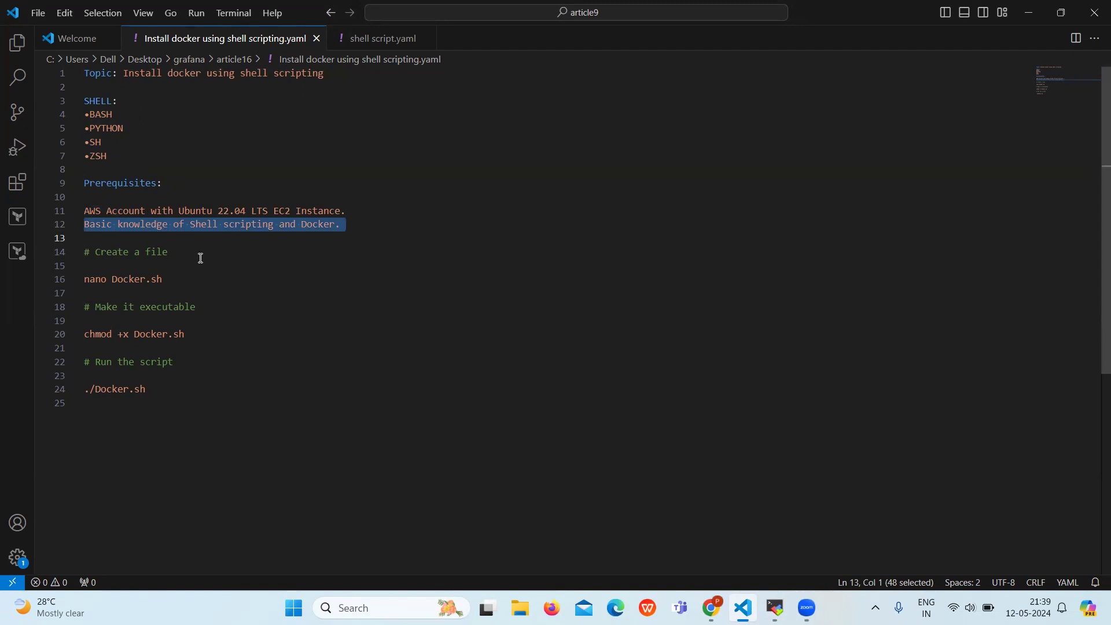
double_click(156, 251)
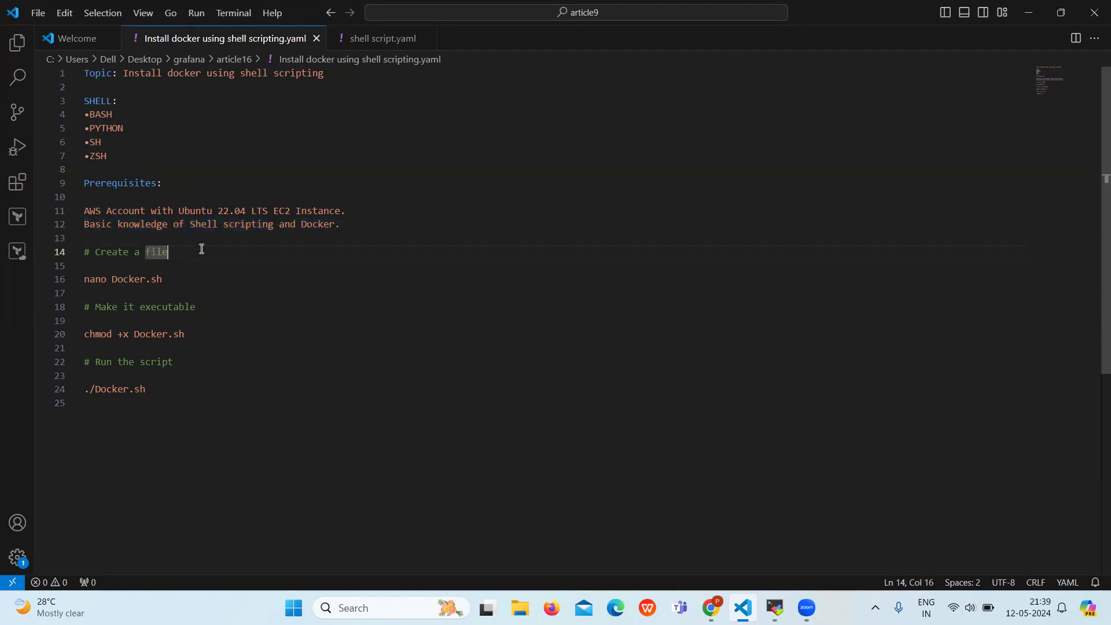
mouse_move(151, 262)
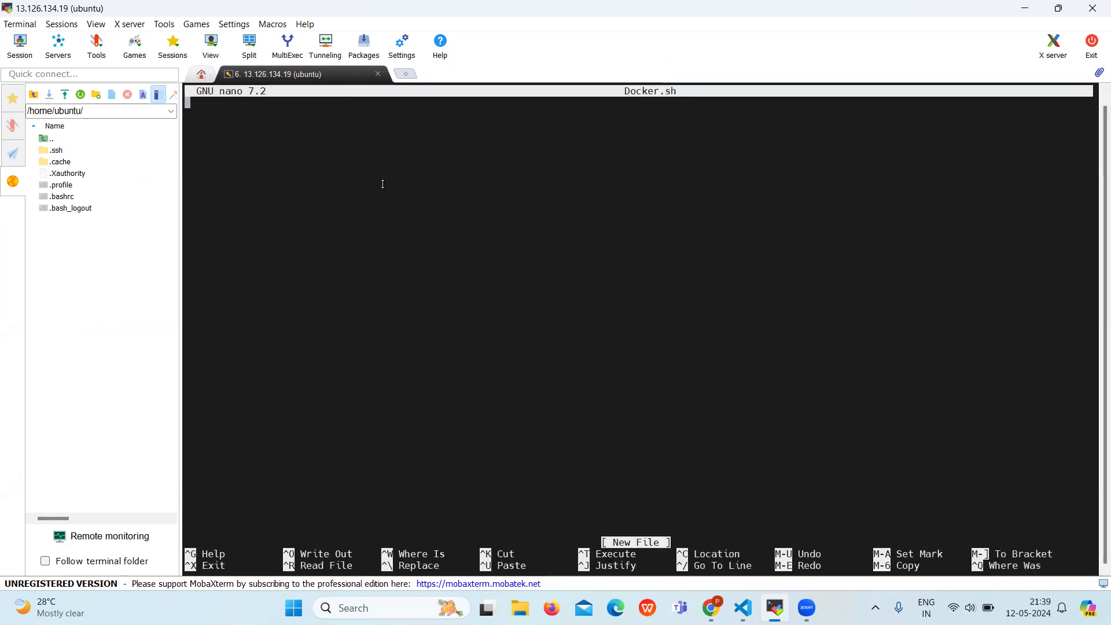
mouse_move(525, 277)
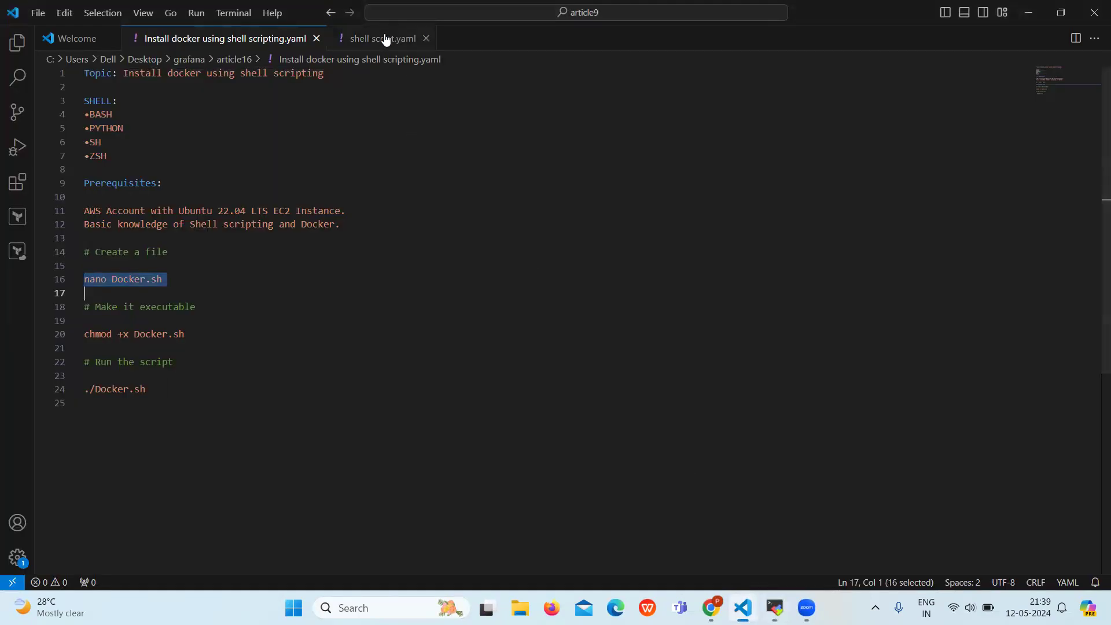
click(382, 38)
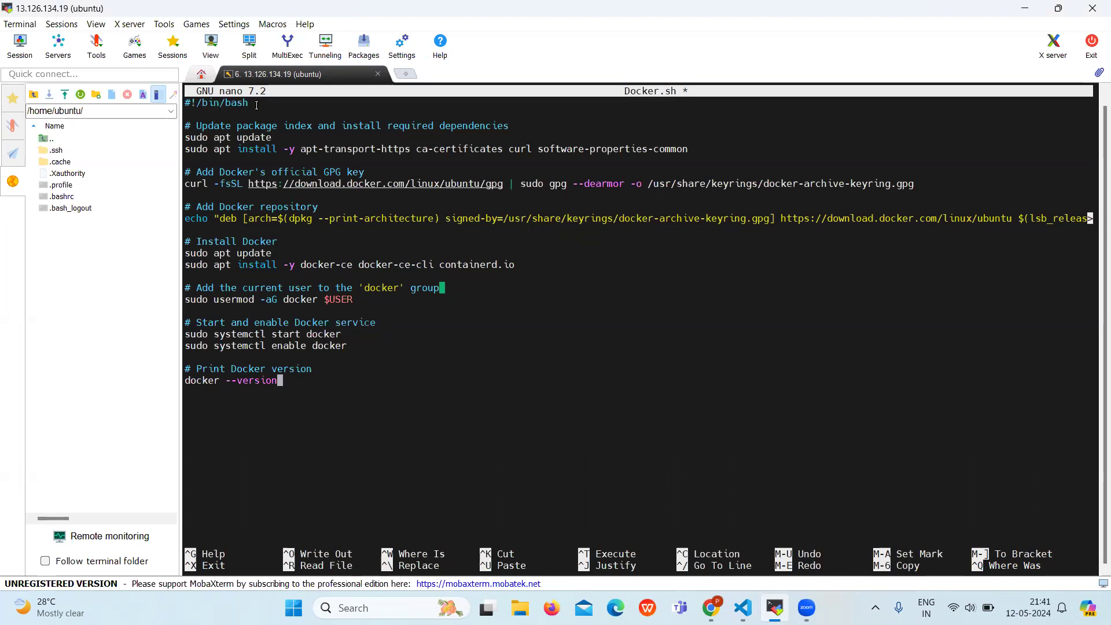
mouse_move(561, 338)
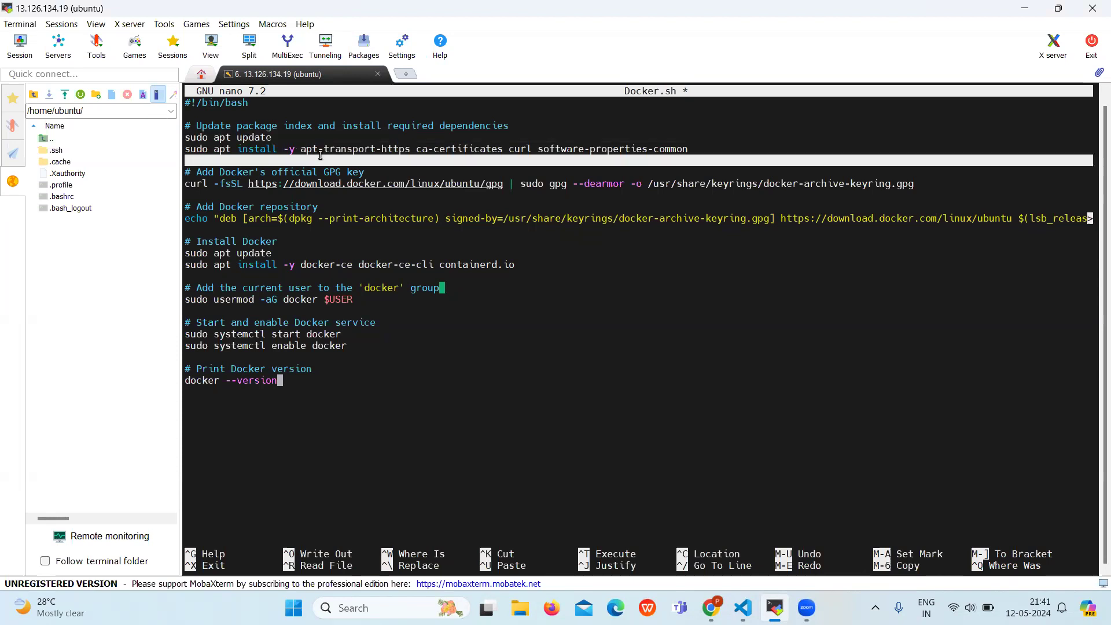
Step: Highlight a word in the pasted script's dependency install command
double_click(257, 148)
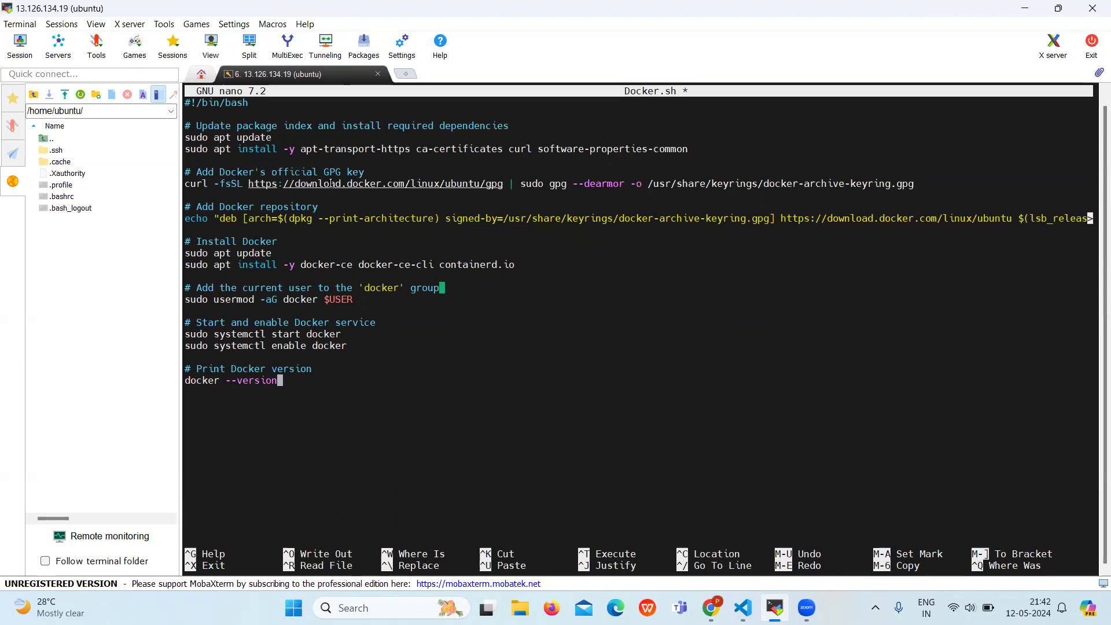
Step: End the script with a newline, review its repository, docker-ce and group lines, then save Docker.sh
key(Enter)
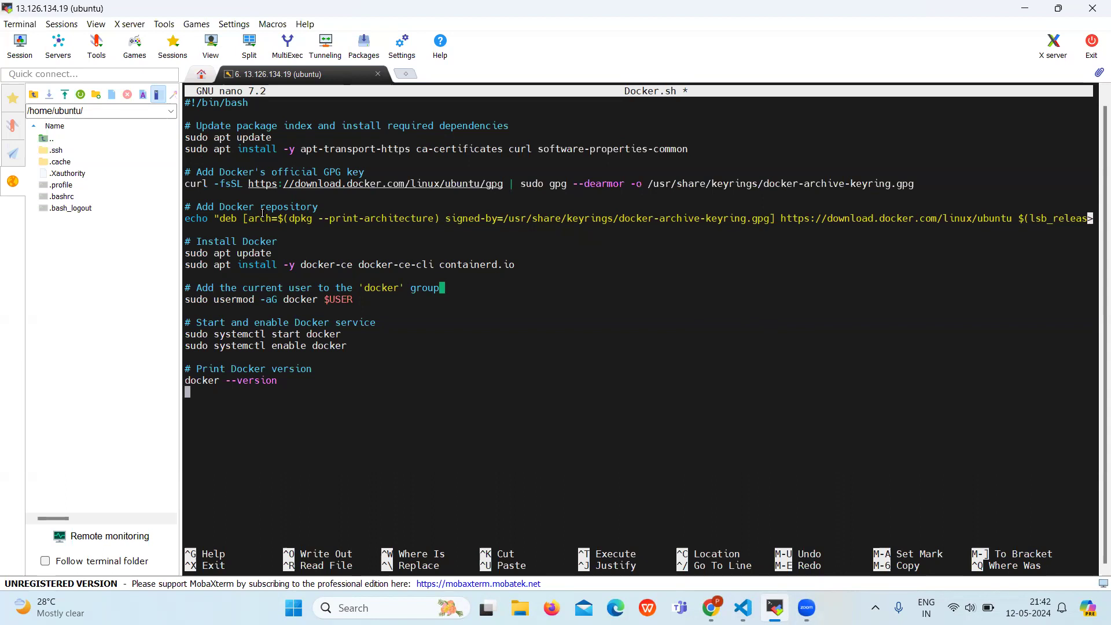
double_click(196, 218)
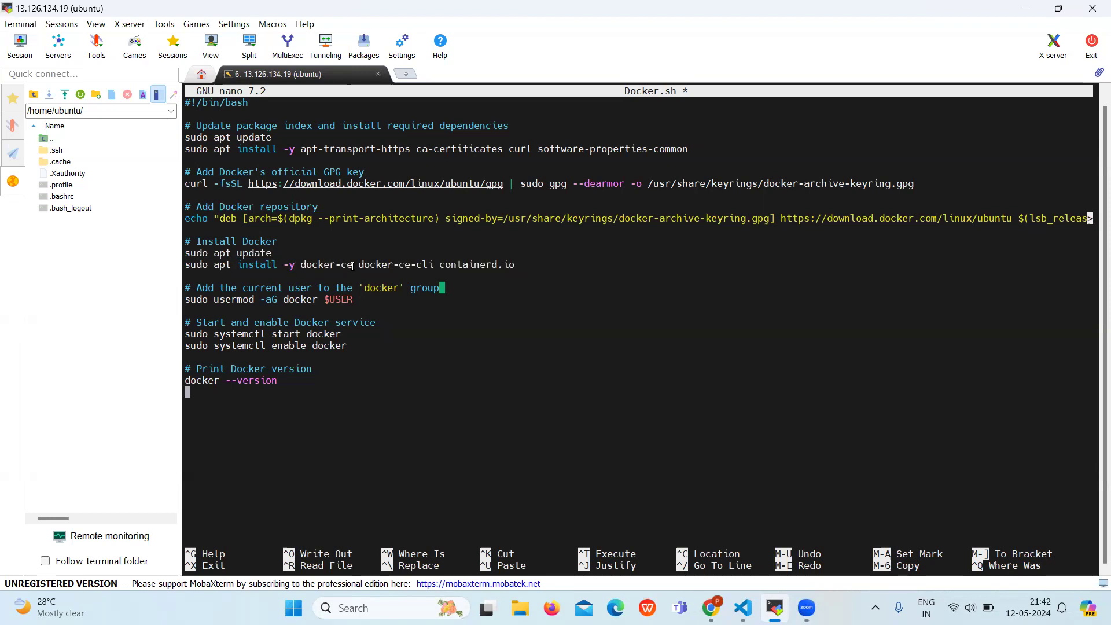
double_click(328, 264)
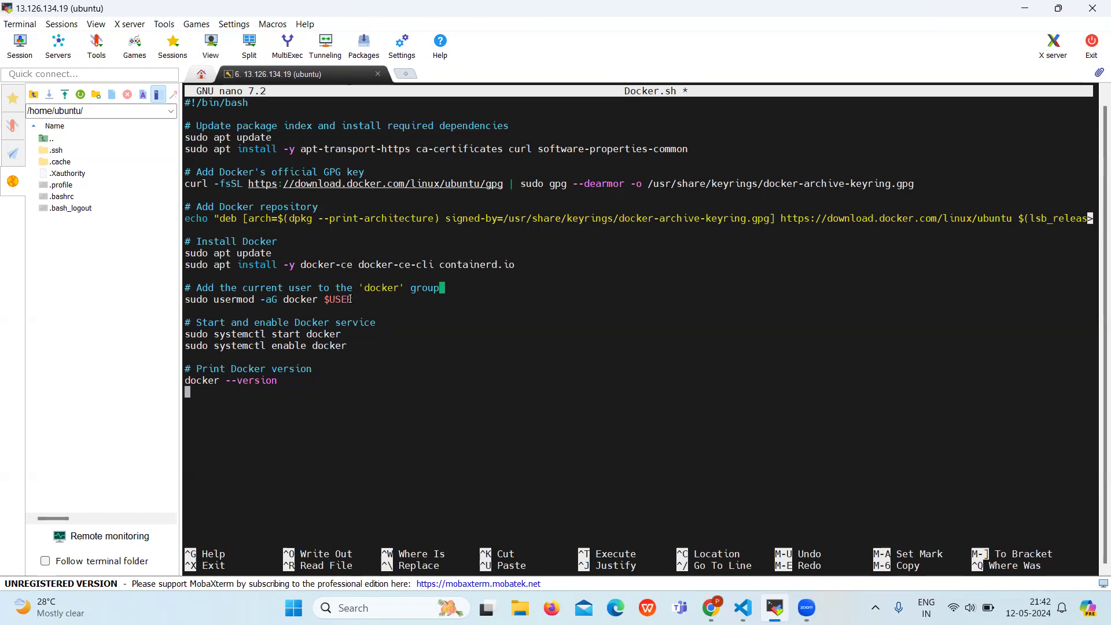
triple_click(268, 299)
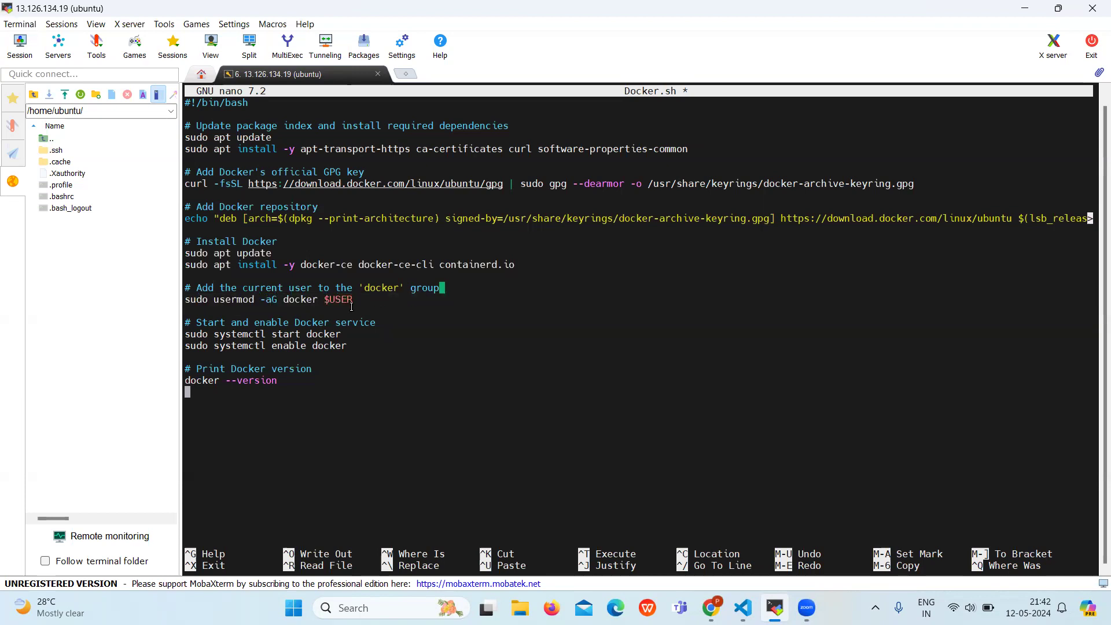
mouse_move(265, 374)
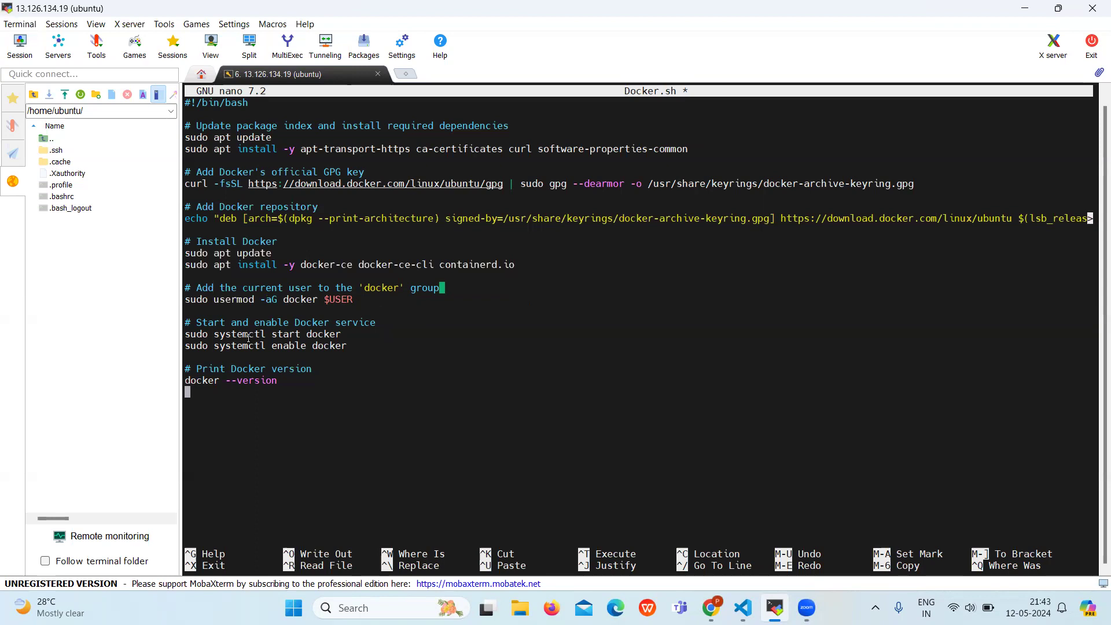
mouse_move(384, 370)
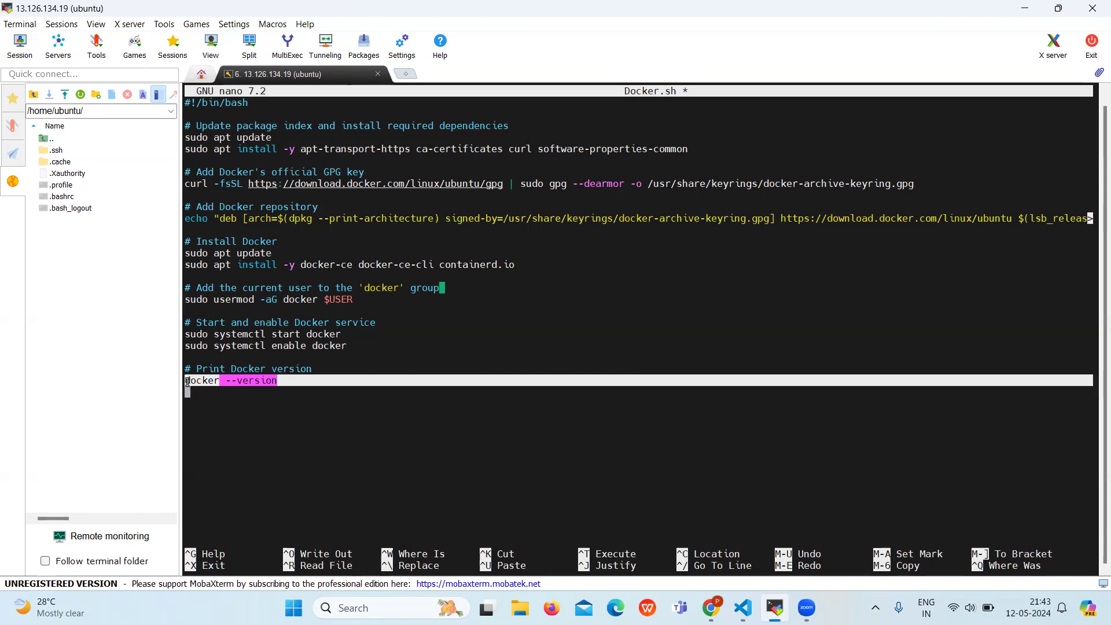
mouse_move(275, 410)
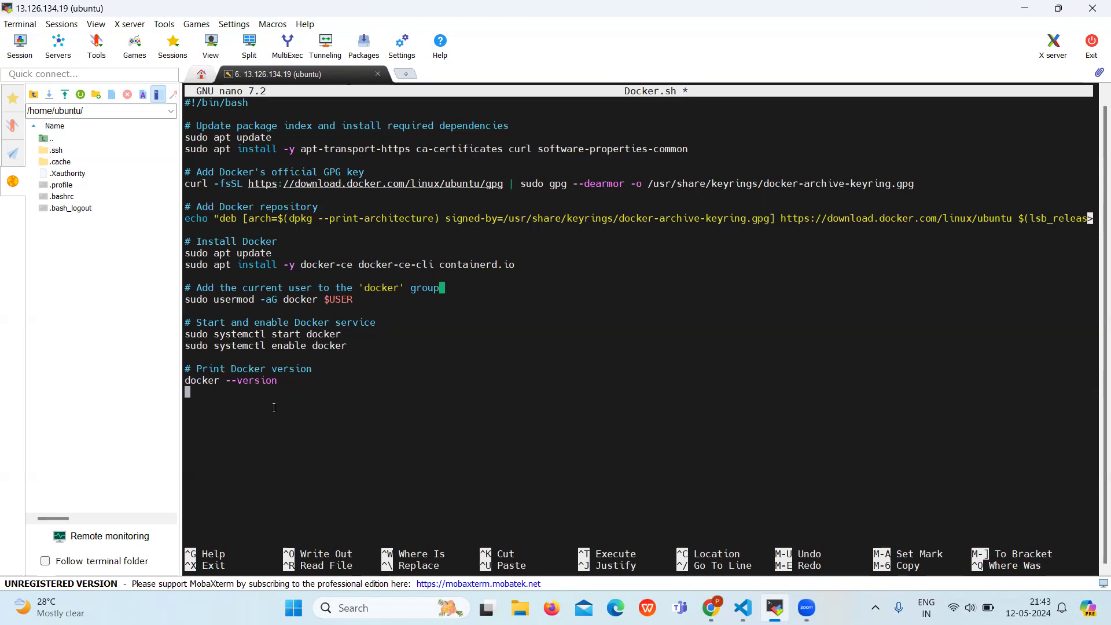
key(ctrl+x)
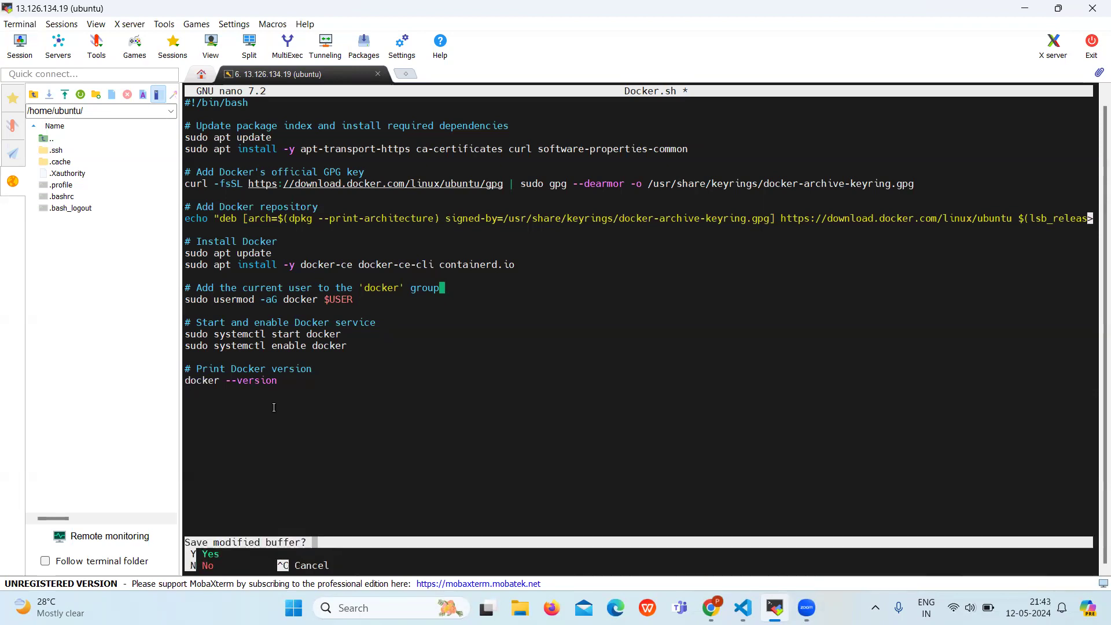
key(y)
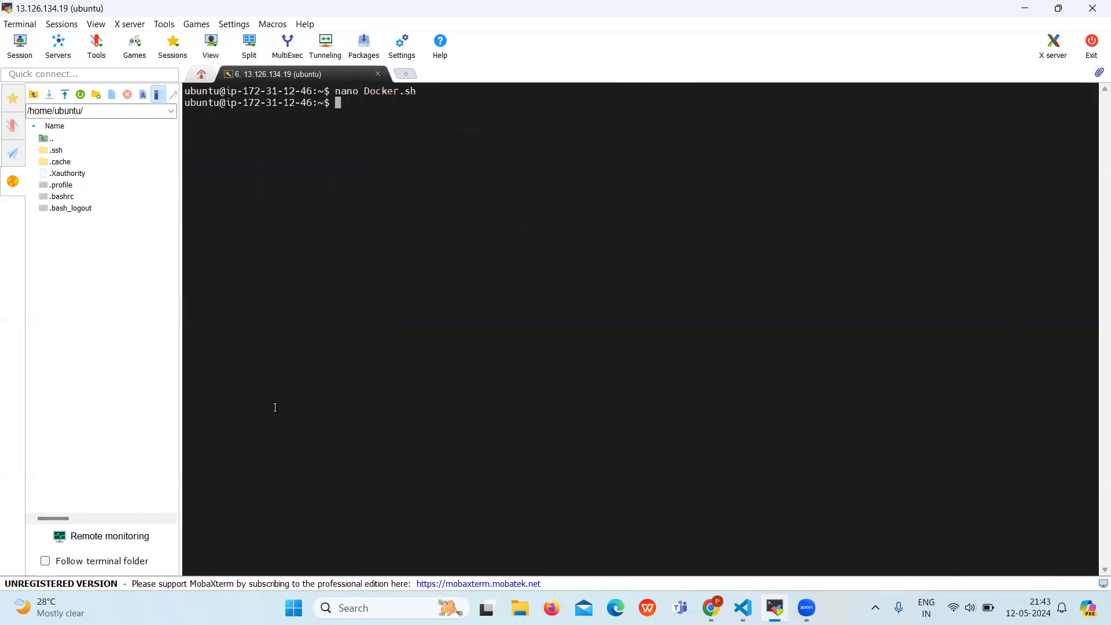
mouse_move(475, 527)
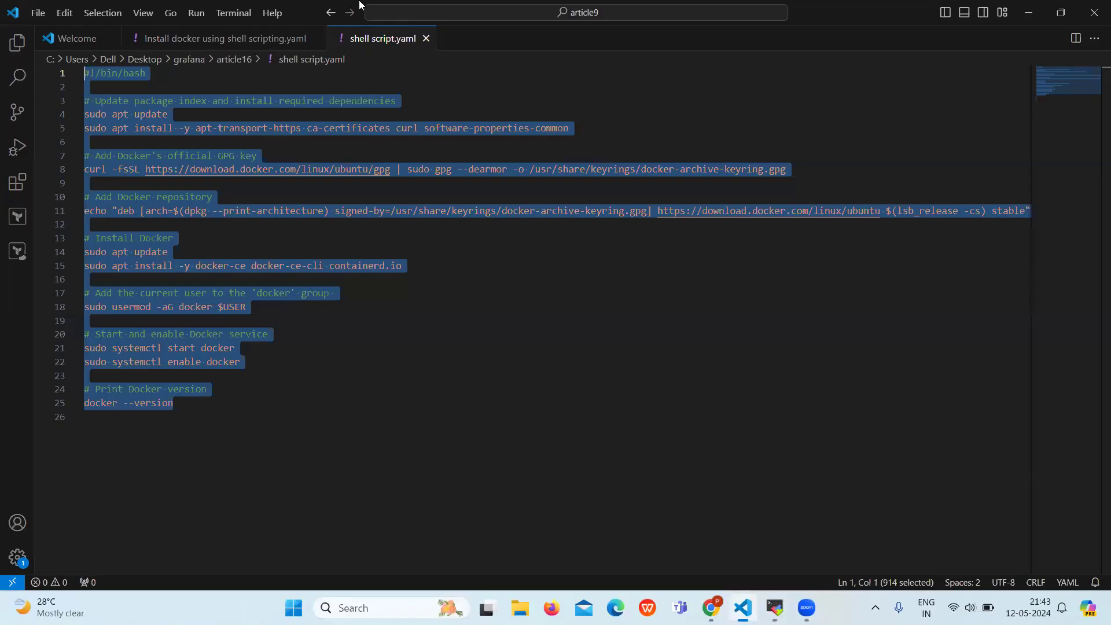
Step: Pick out the ./Docker.sh run command in the install notes and return to the terminal
click(216, 38)
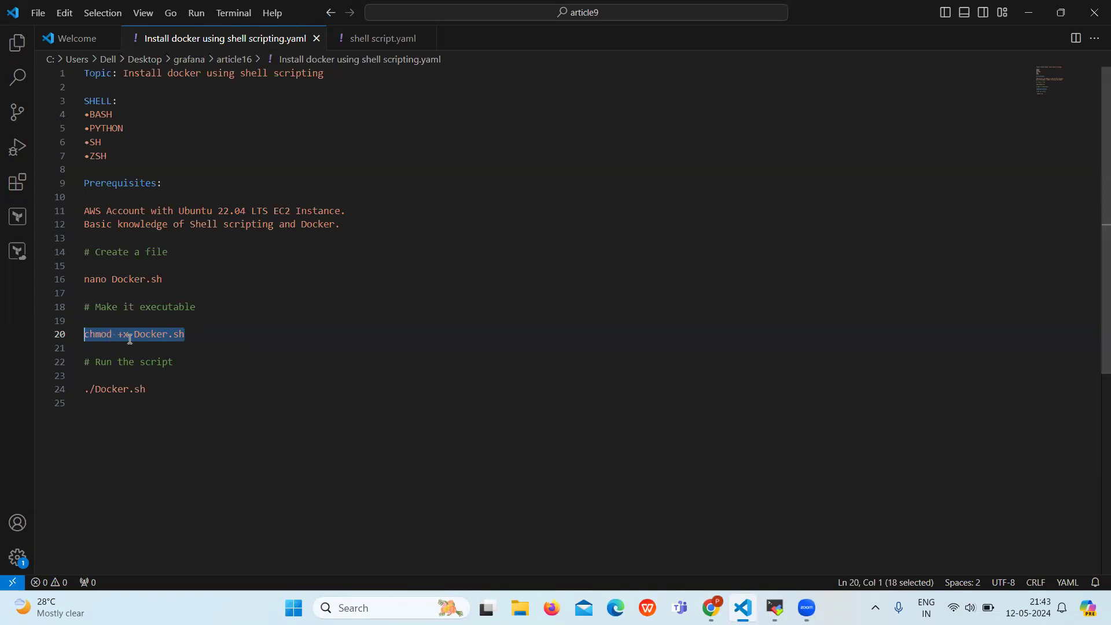
mouse_move(167, 336)
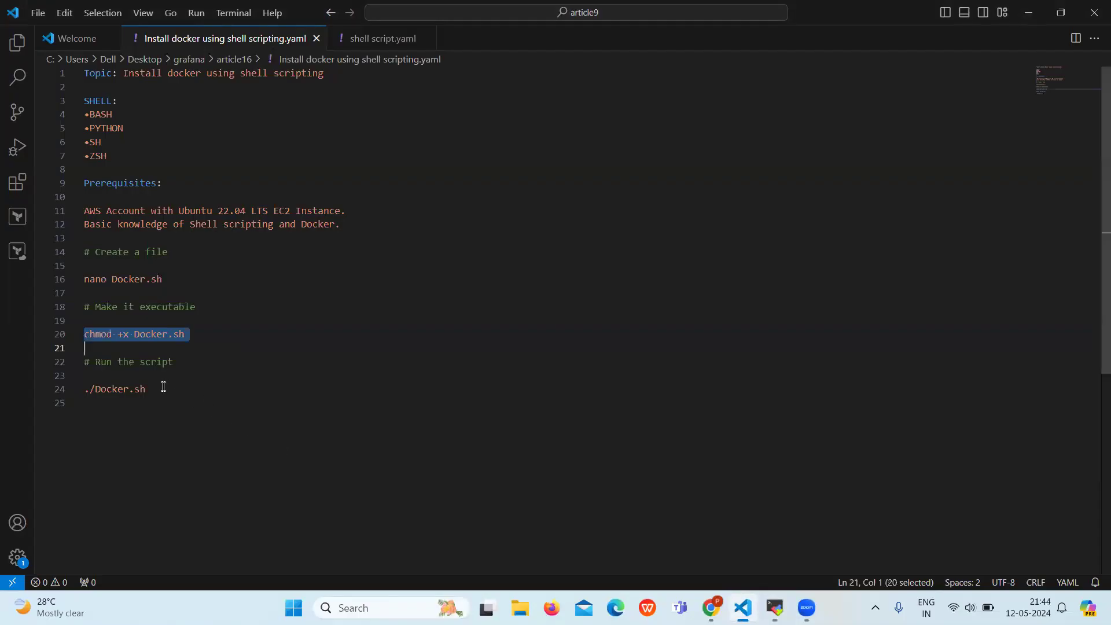
double_click(104, 389)
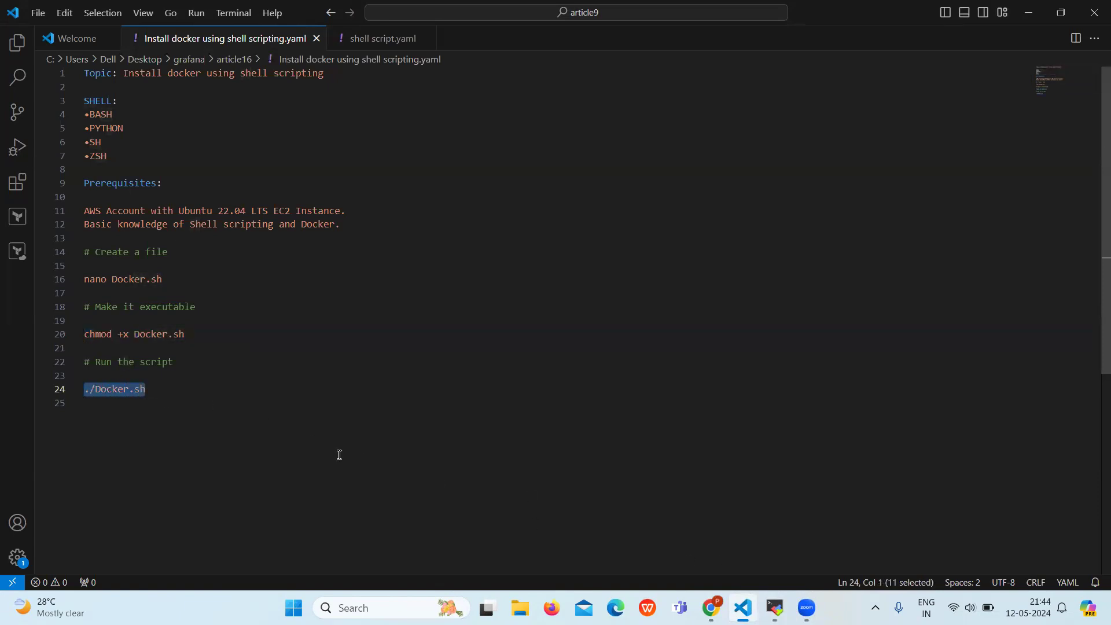
mouse_move(100, 399)
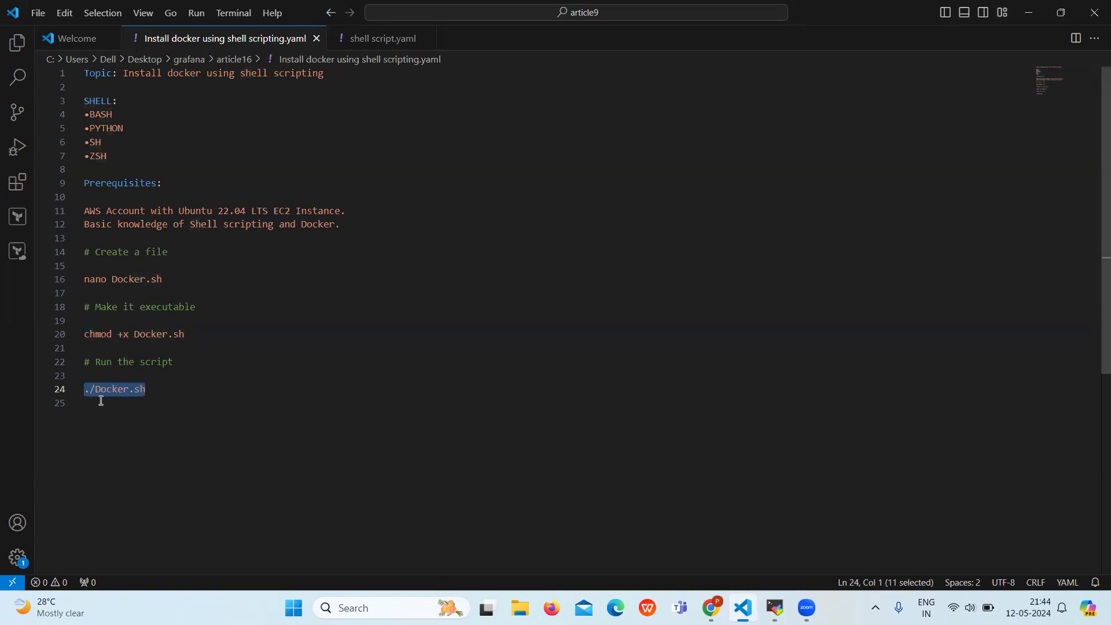
click(774, 608)
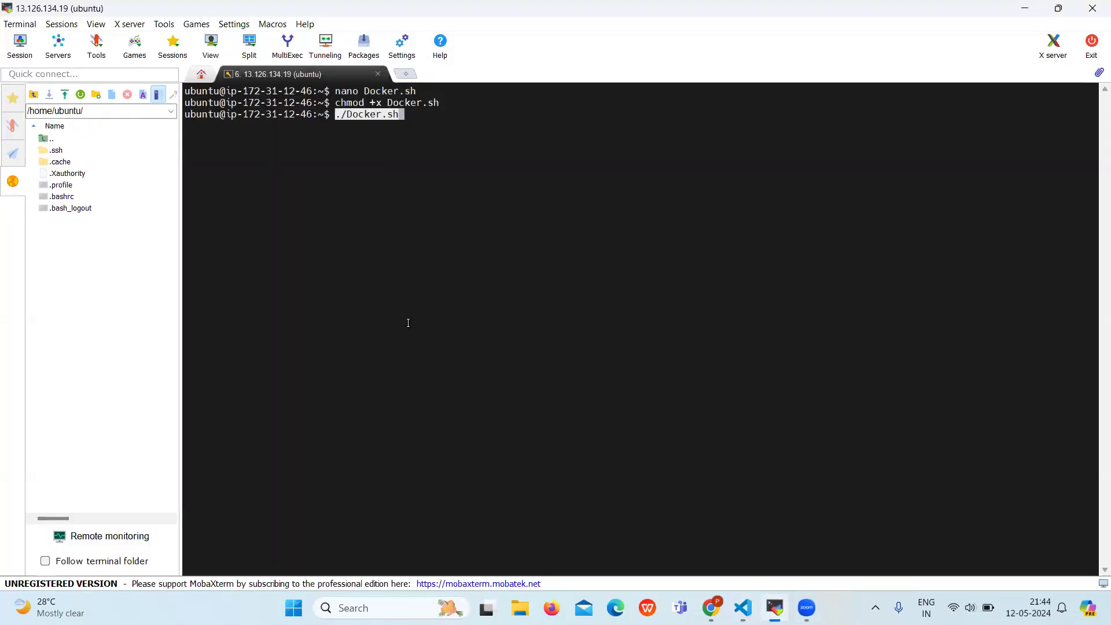
mouse_move(407, 130)
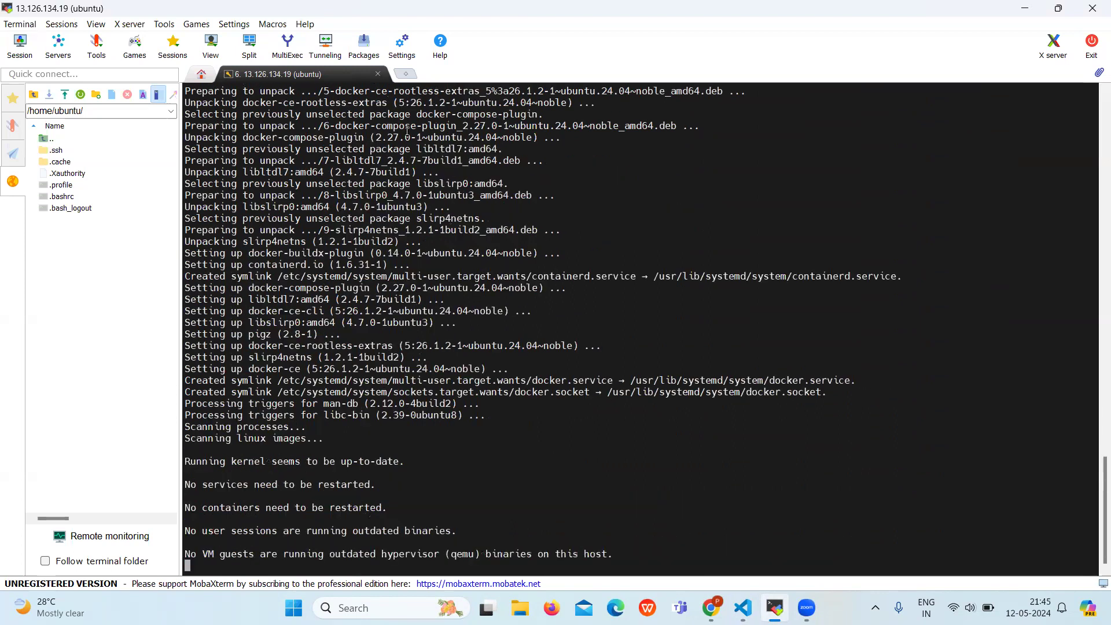
Step: Scroll the install output down to the reported Docker version 26.1.2
scroll(down, 3)
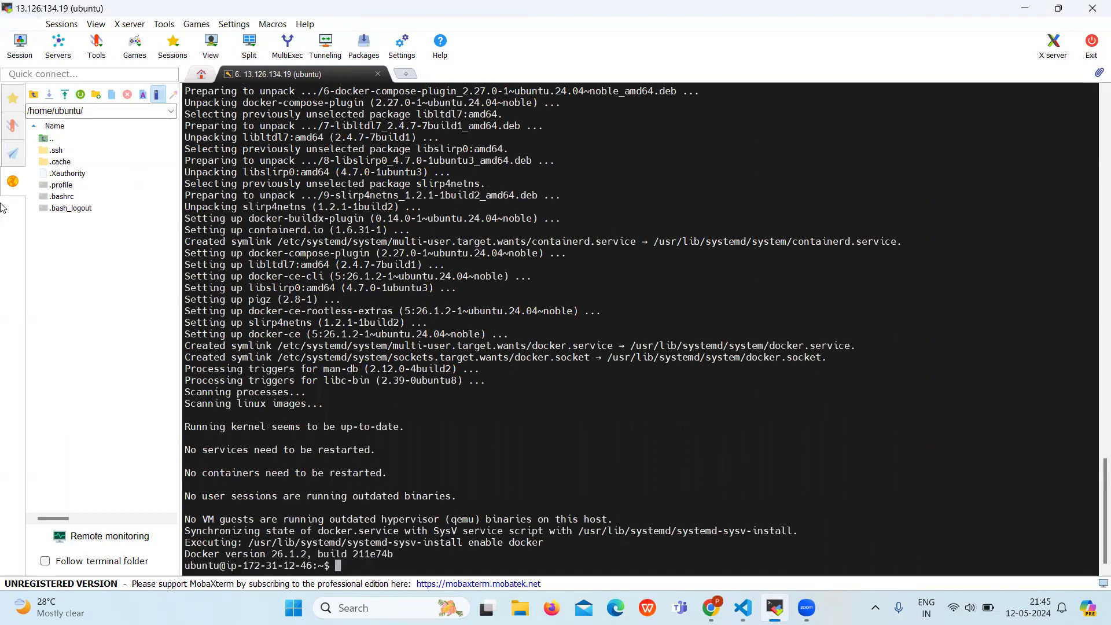
Step: Single out the 'Docker version 26.1.2' line in the terminal output
click(344, 507)
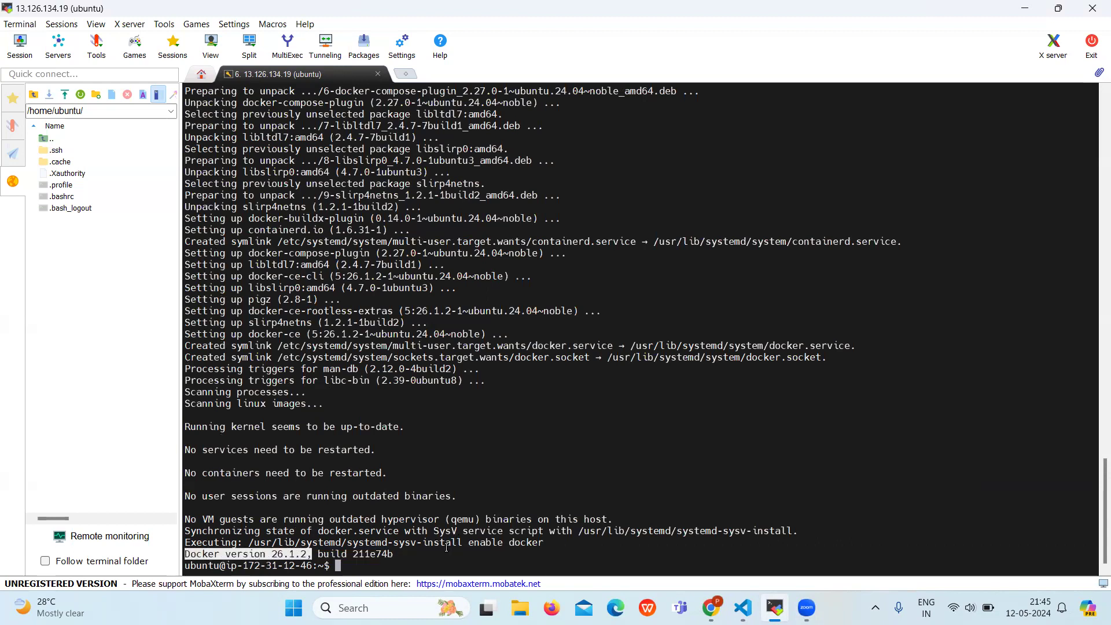
mouse_move(436, 554)
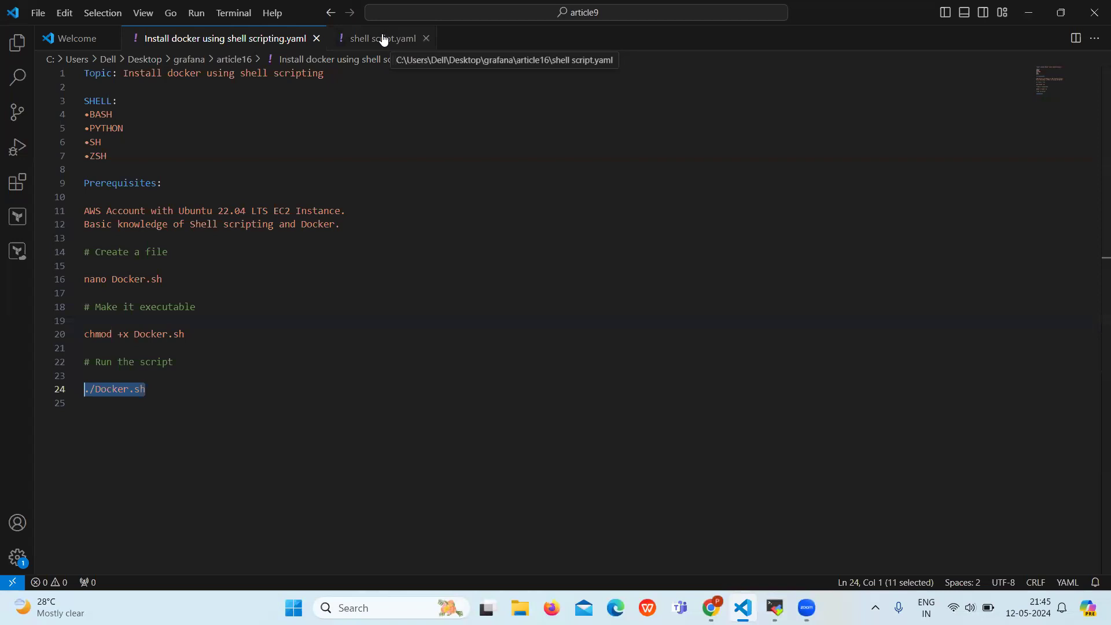
Step: Walk through shell script.yaml, highlighting the update commands and the docker group line
click(383, 38)
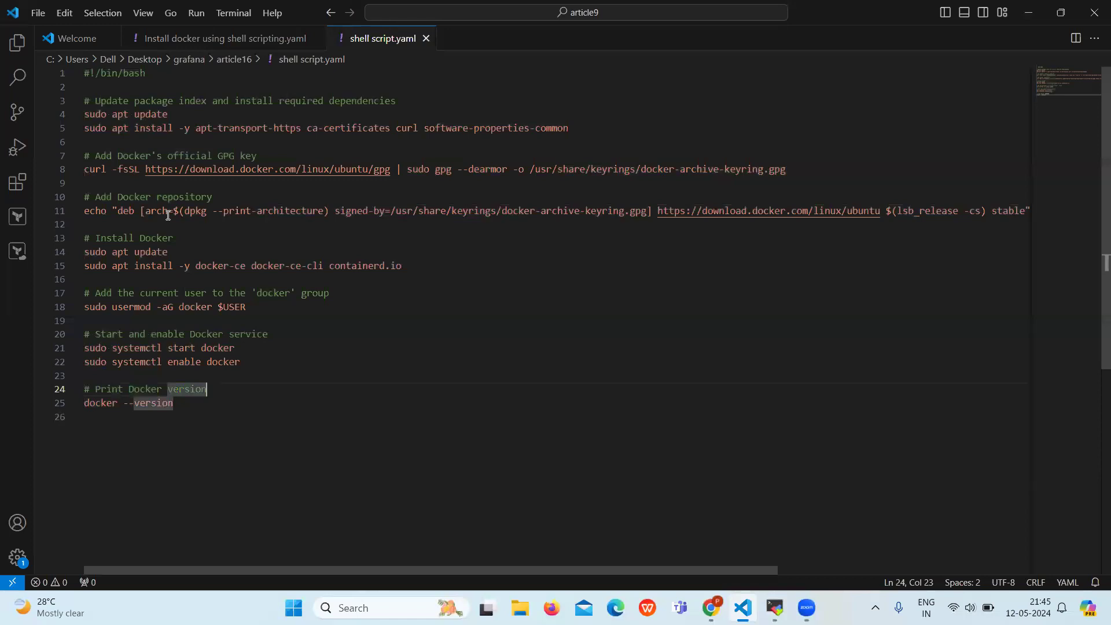
double_click(195, 211)
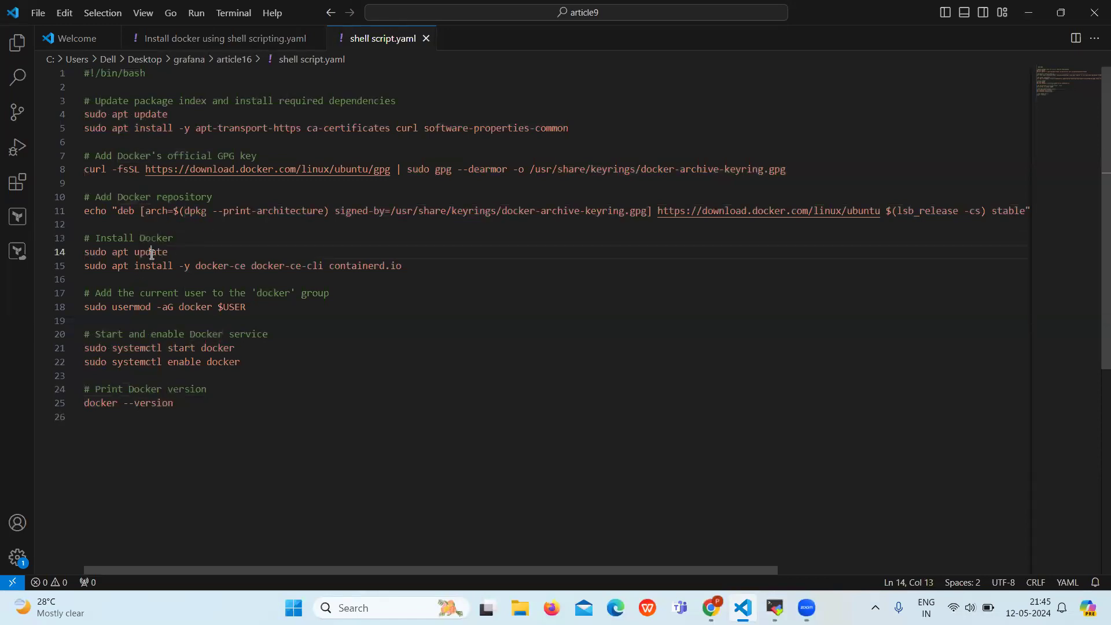
double_click(150, 251)
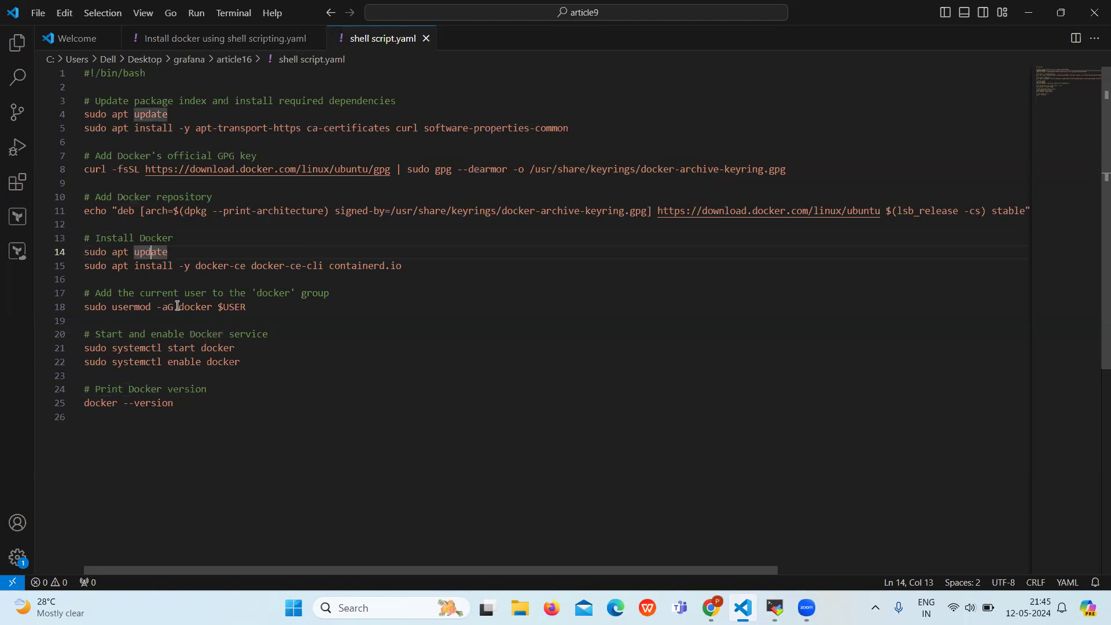
double_click(193, 306)
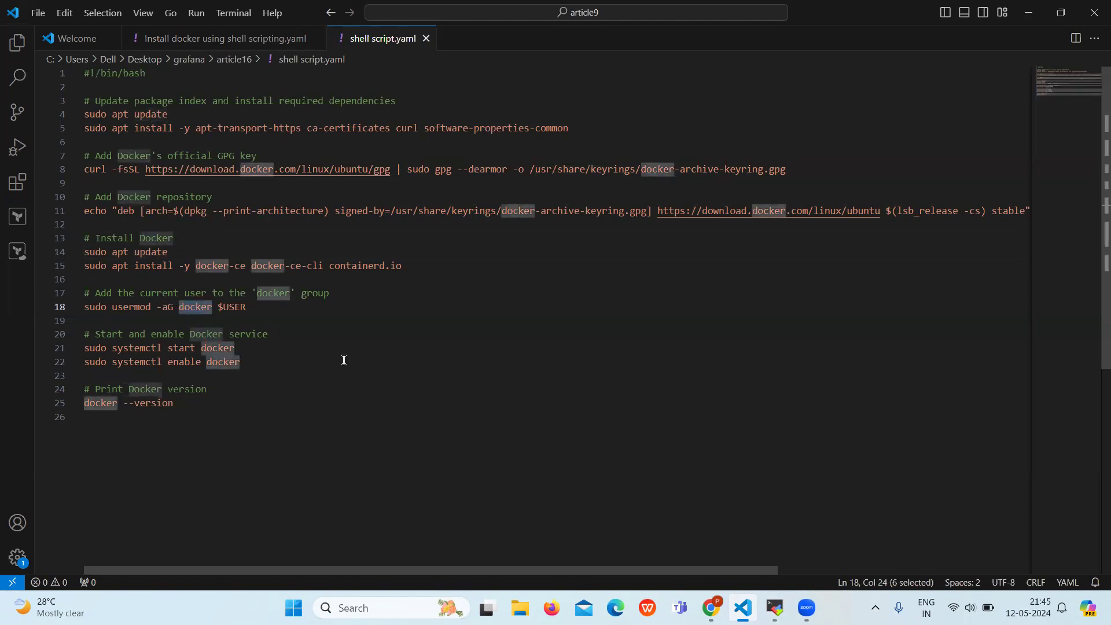
click(206, 361)
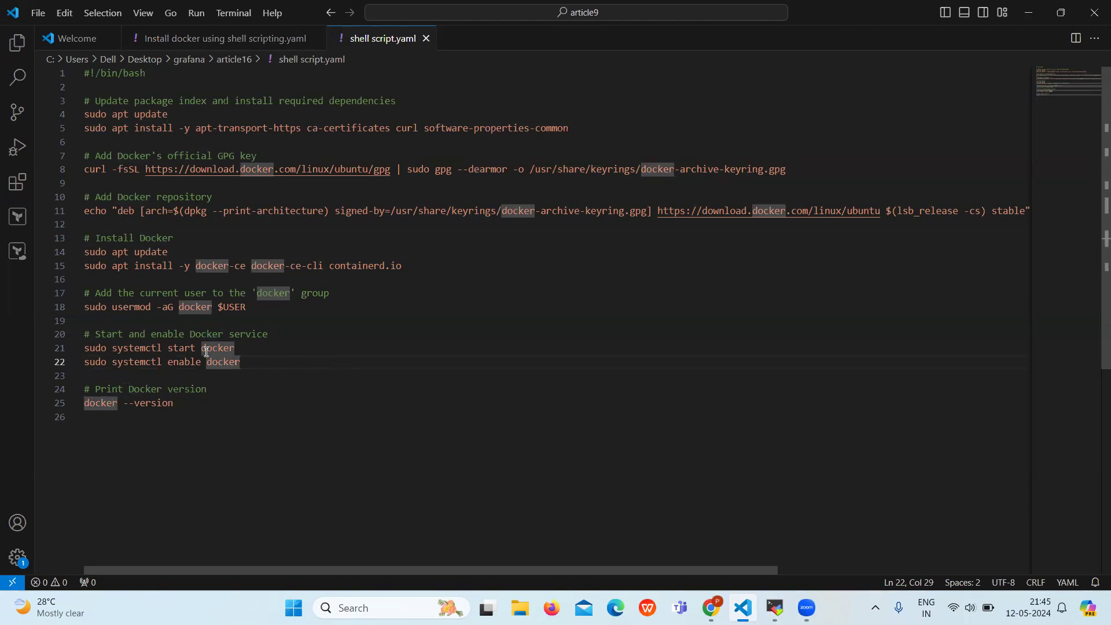